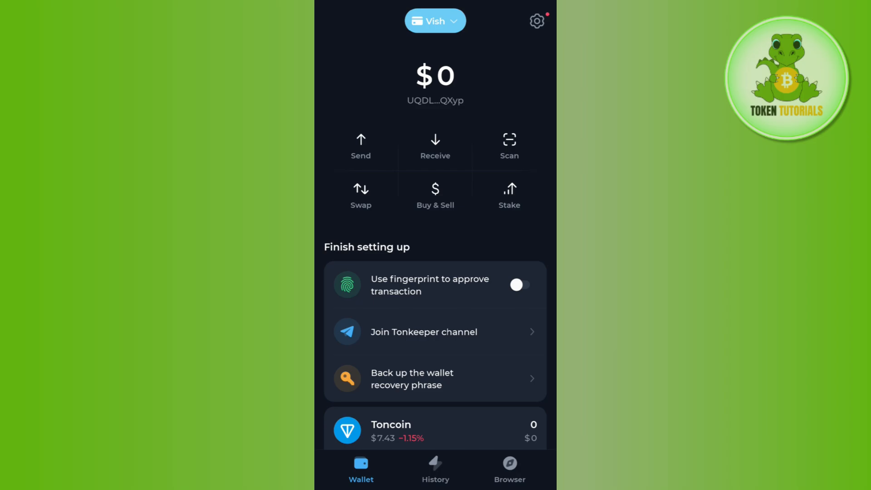
# Bring up the Buy & Sell panel listing TON providers like Mercuryo, MoonPay and Transak
pyautogui.click(434, 193)
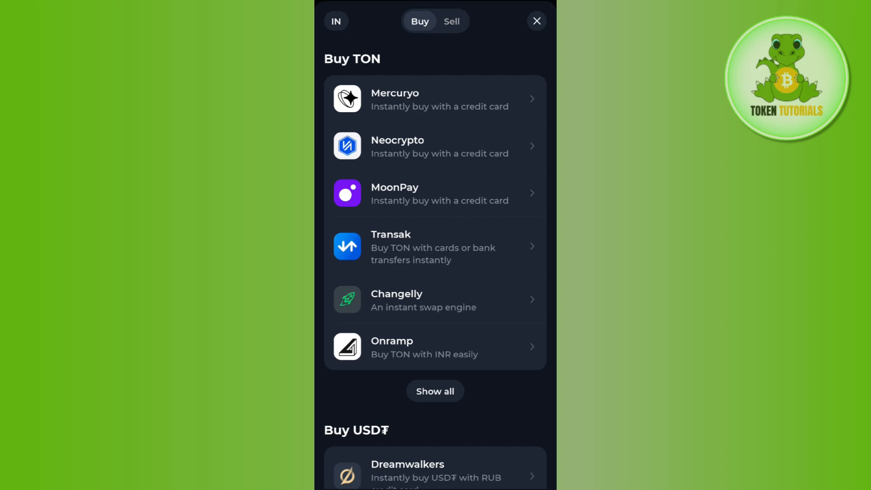
# Switch to the Sell options showing Mercuryo, Dreamwalkers and swap services
pyautogui.click(451, 21)
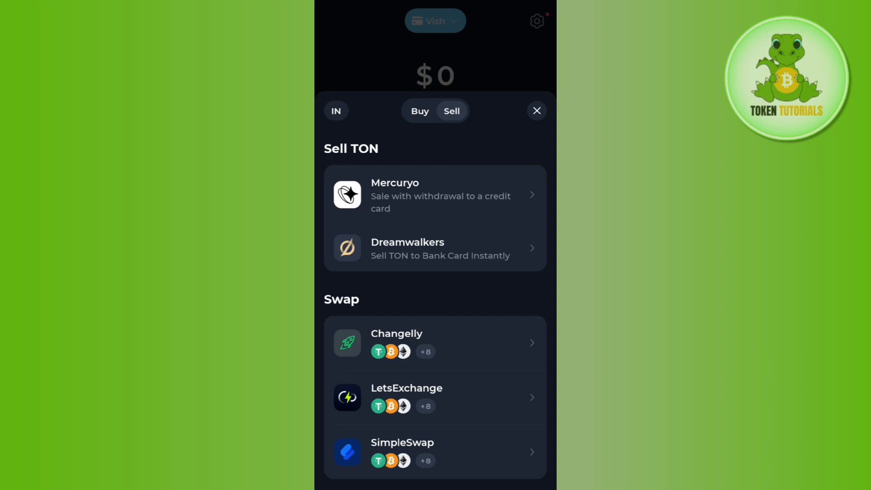
# Browse the Buy provider lists for USDT, NOT and swaps, then return to the wallet home
pyautogui.click(419, 110)
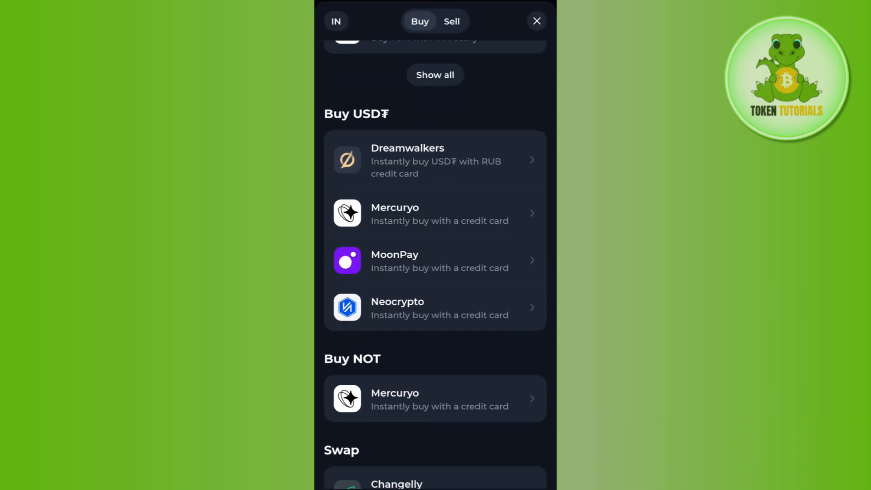
pyautogui.scroll(-3)
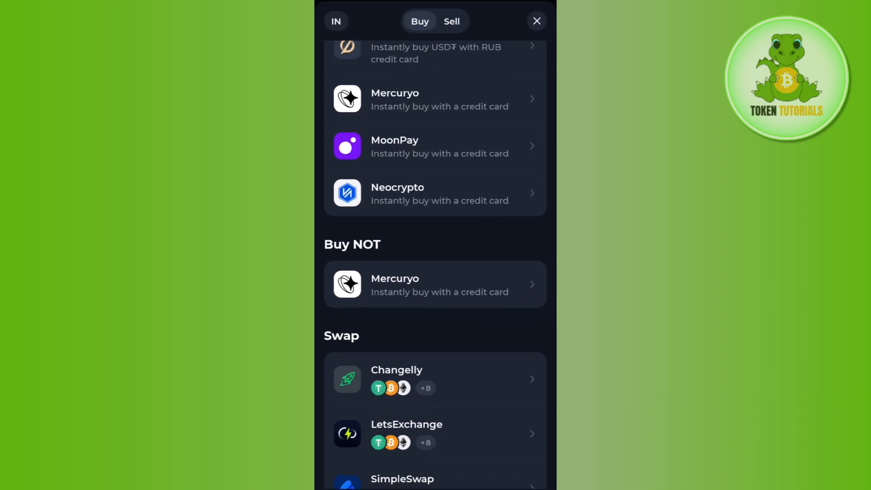
pyautogui.click(451, 21)
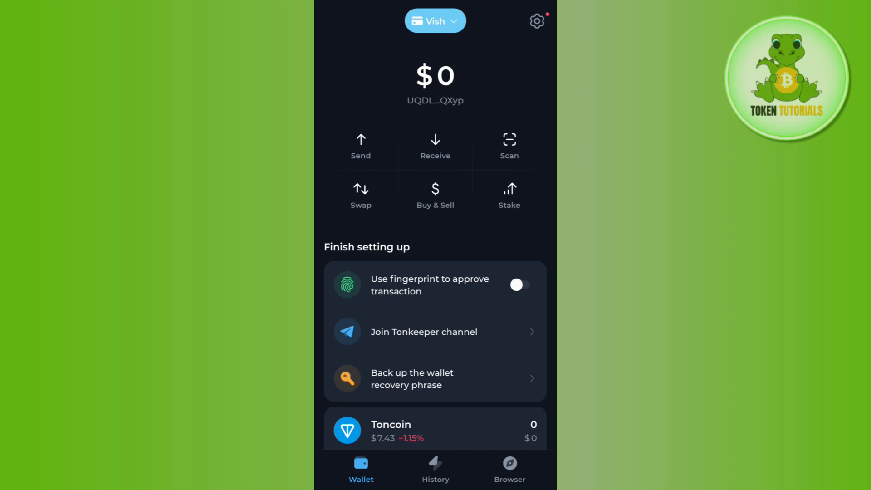
# Start a Send and focus the recipient Address or name field for entry
pyautogui.click(360, 144)
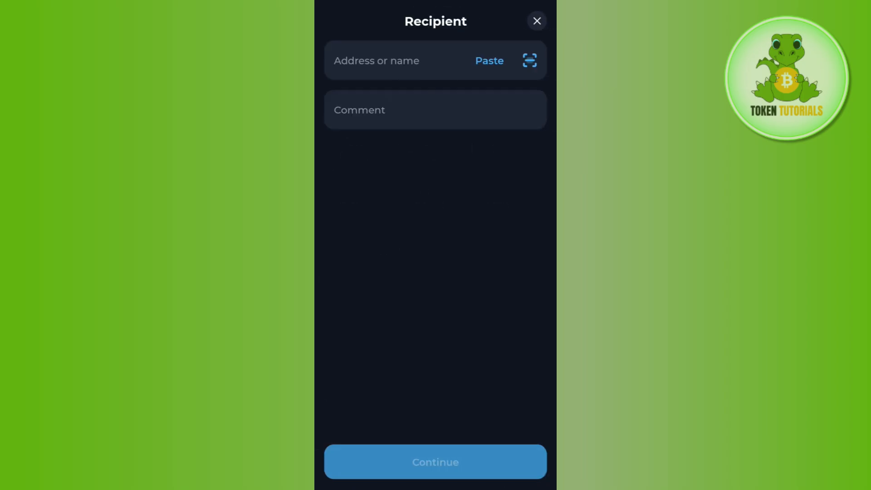
pyautogui.click(389, 61)
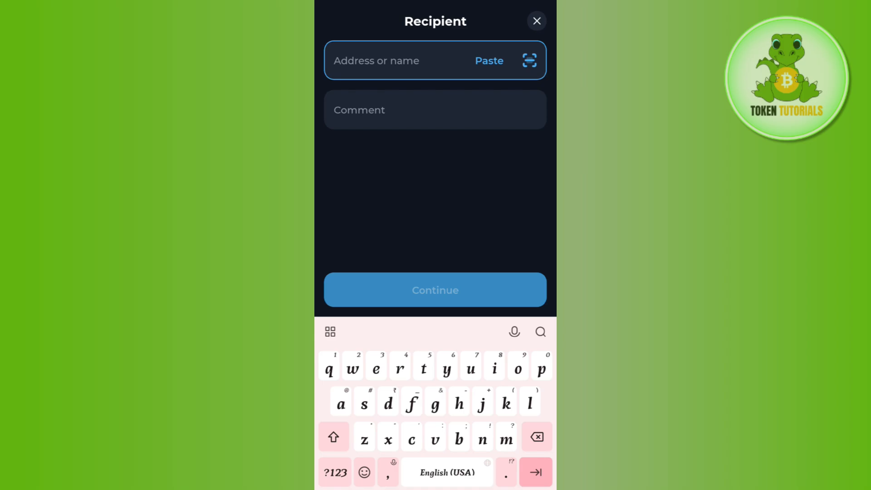